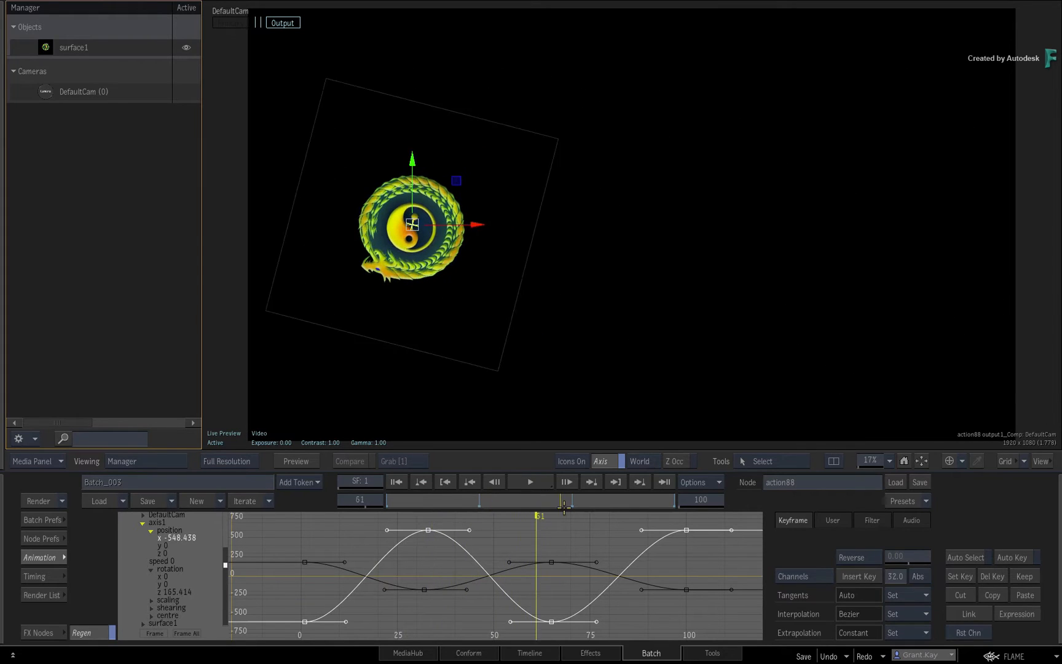
- Drag the x-position curve's low keyframe, Shift-constraining it onto frame 65 at about -432.7
{"action": "left_click_drag", "start_coordinate": [539, 515], "coordinate": [556, 516]}
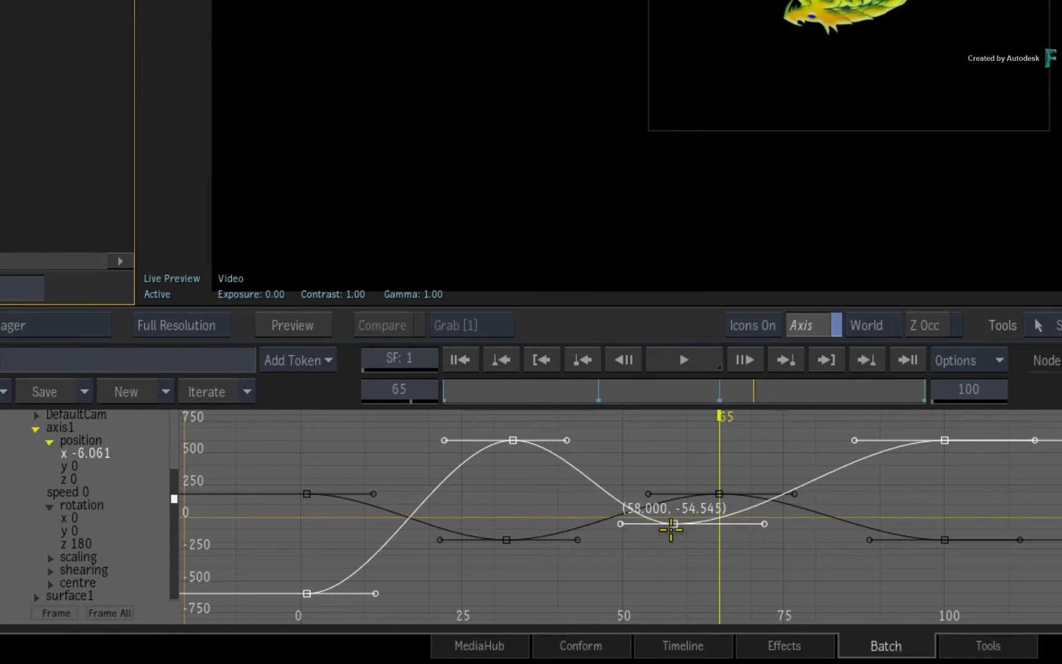
{"action": "left_click_drag", "start_coordinate": [670, 530], "coordinate": [792, 560]}
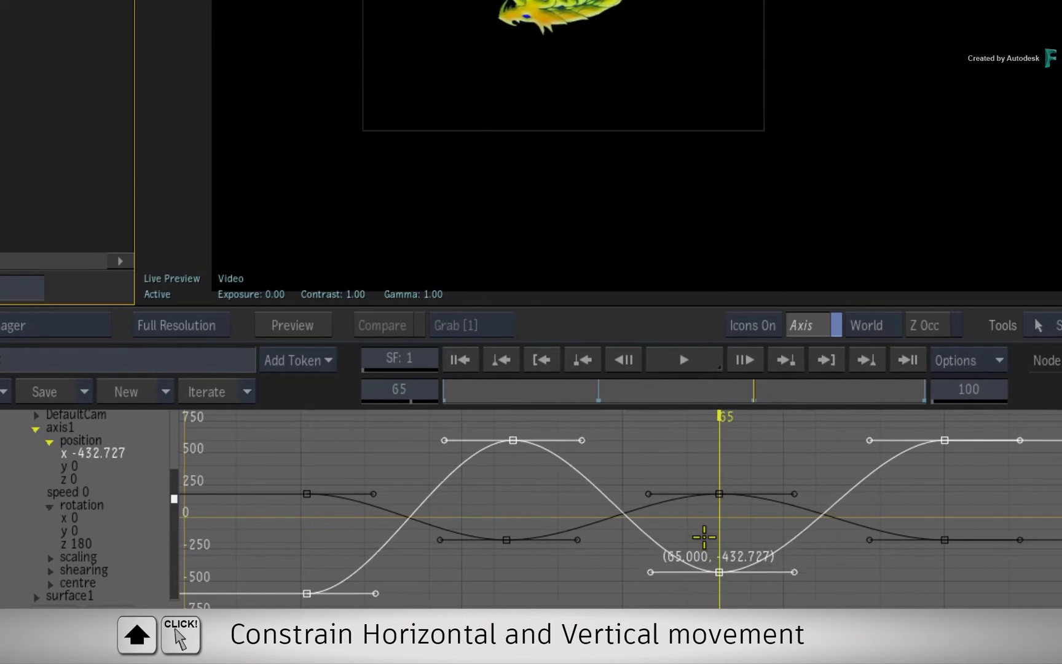
{"action": "left_click_drag", "start_coordinate": [718, 571], "coordinate": [637, 593]}
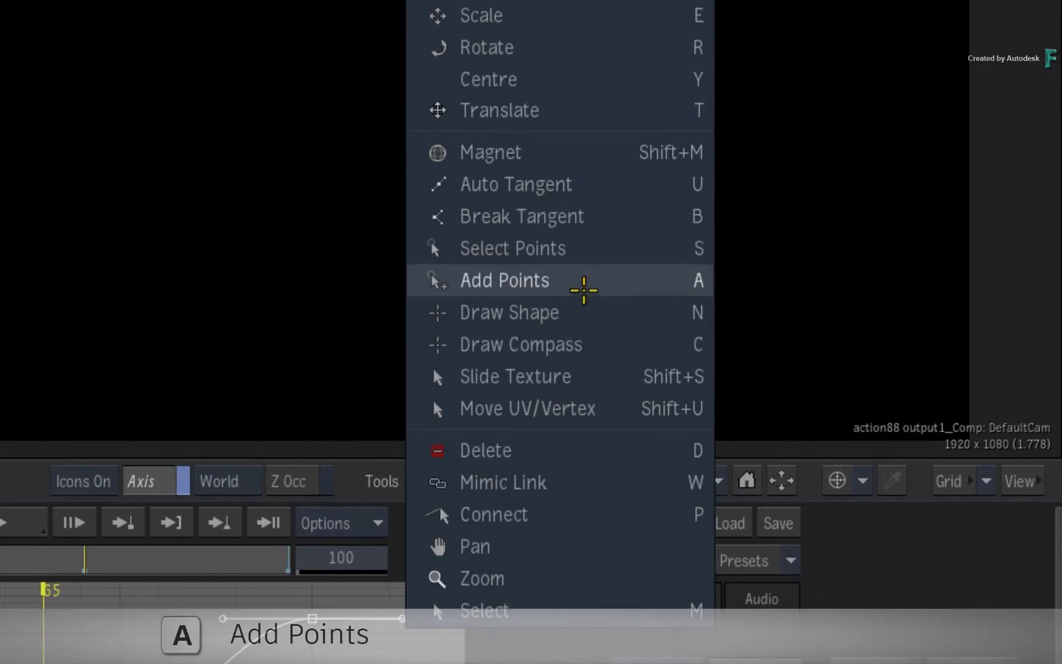
- Add points to the white x curve and pull them into a kinked section before frame 65
{"action": "left_click", "coordinate": [504, 280]}
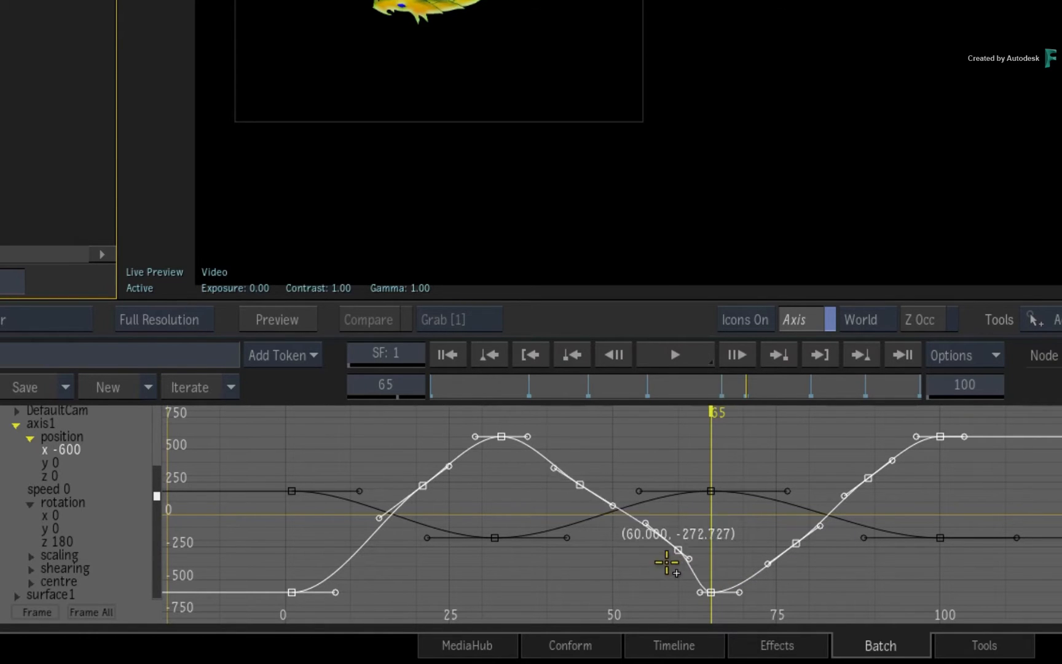
{"action": "left_click_drag", "start_coordinate": [667, 563], "coordinate": [654, 525]}
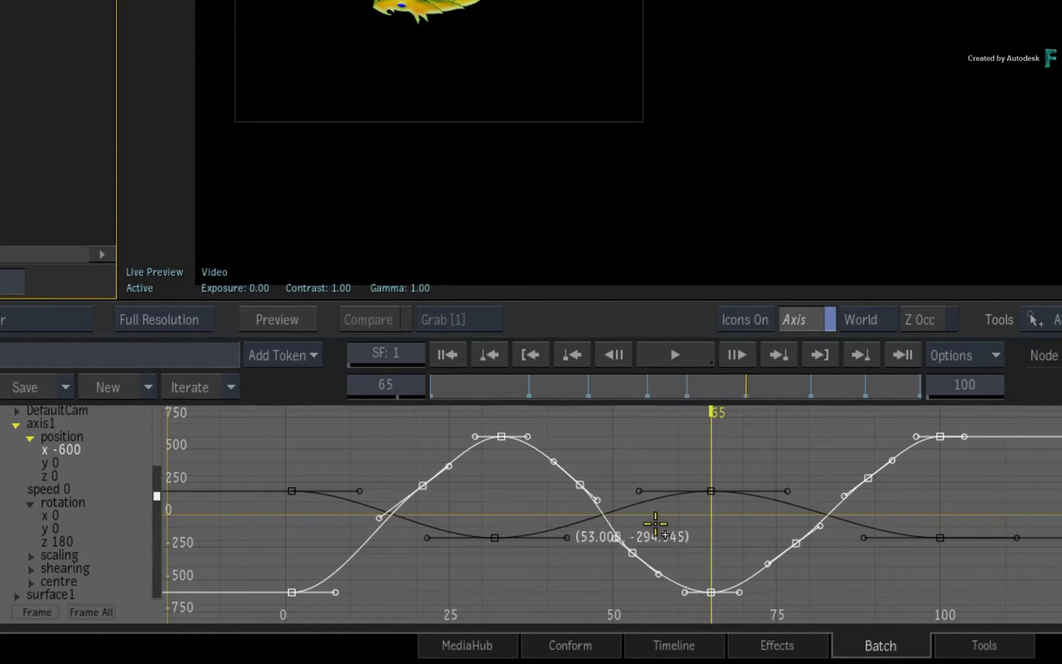
{"action": "left_click_drag", "start_coordinate": [655, 535], "coordinate": [629, 544]}
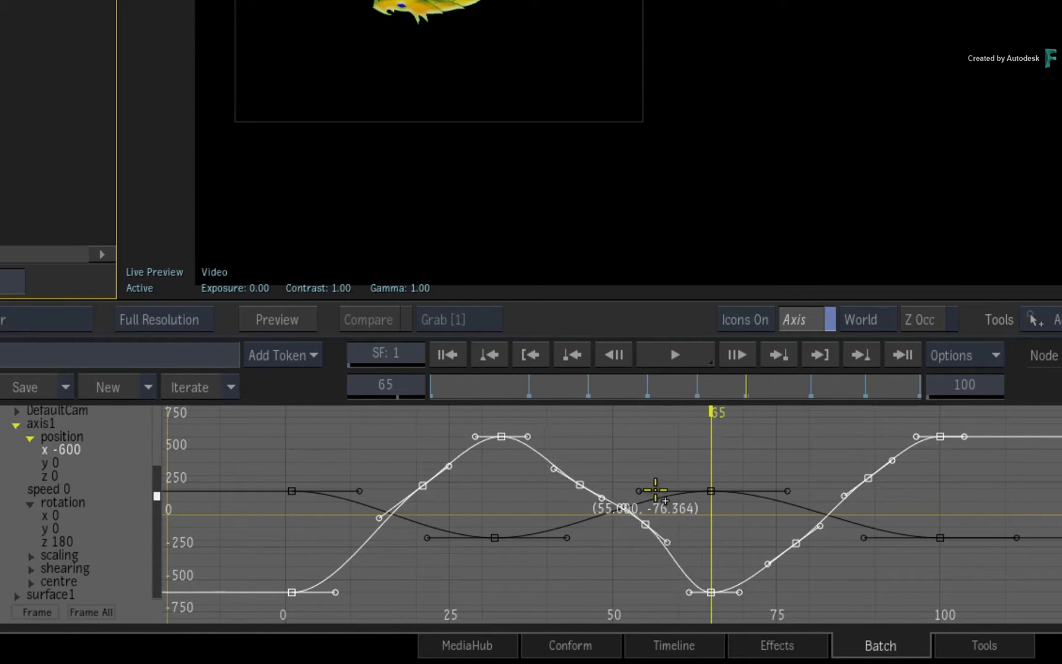
{"action": "left_click_drag", "start_coordinate": [660, 491], "coordinate": [660, 576]}
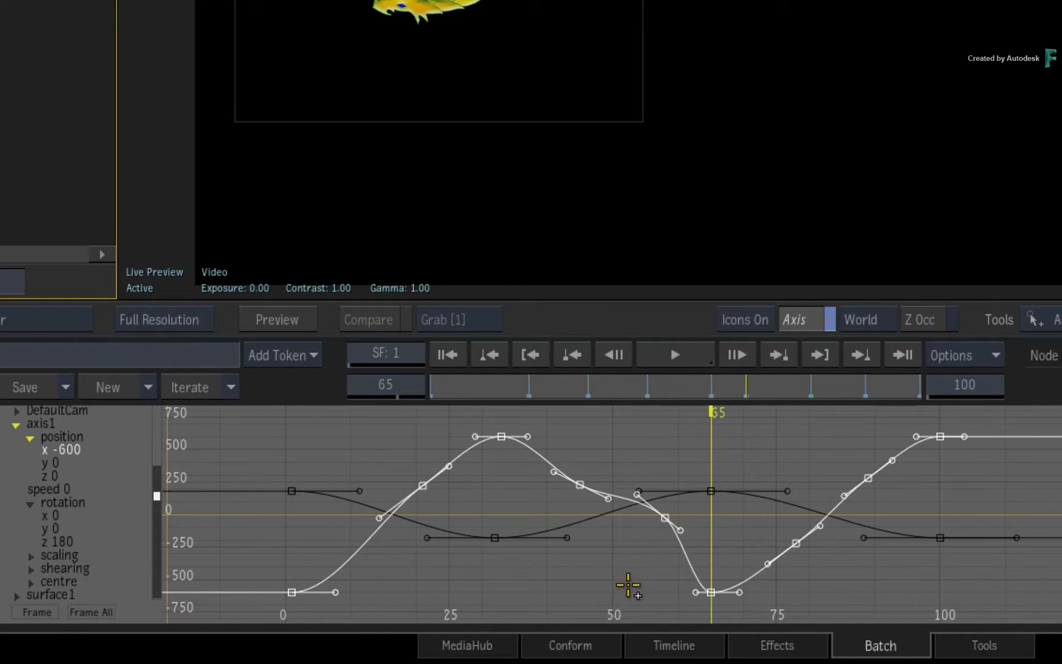
{"action": "mouse_move", "coordinate": [629, 588]}
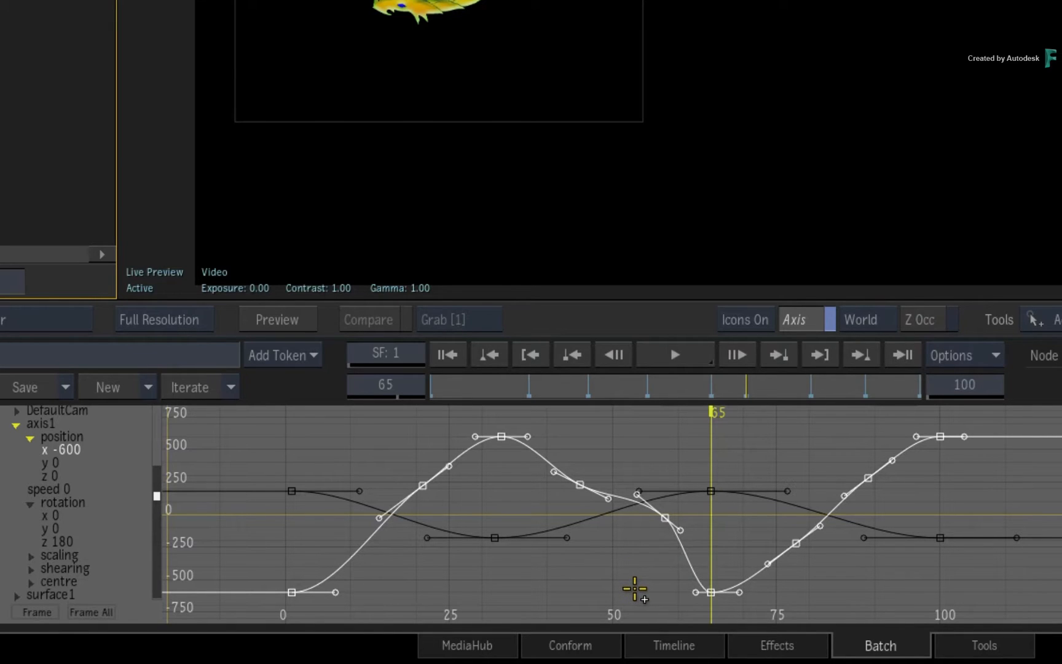
{"action": "mouse_move", "coordinate": [648, 568]}
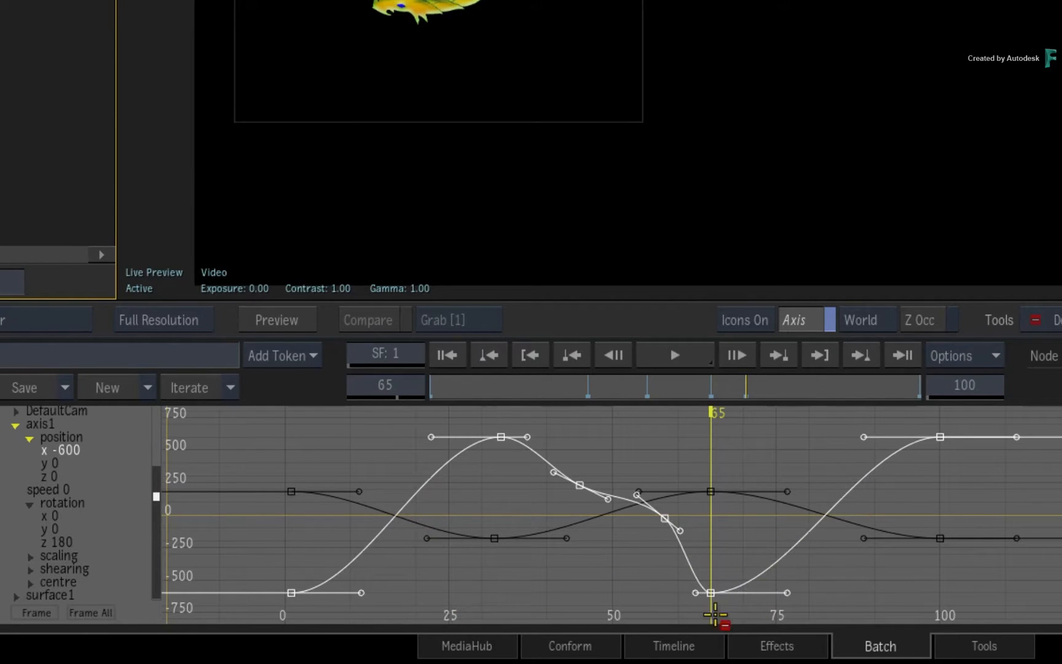
{"action": "mouse_move", "coordinate": [602, 568]}
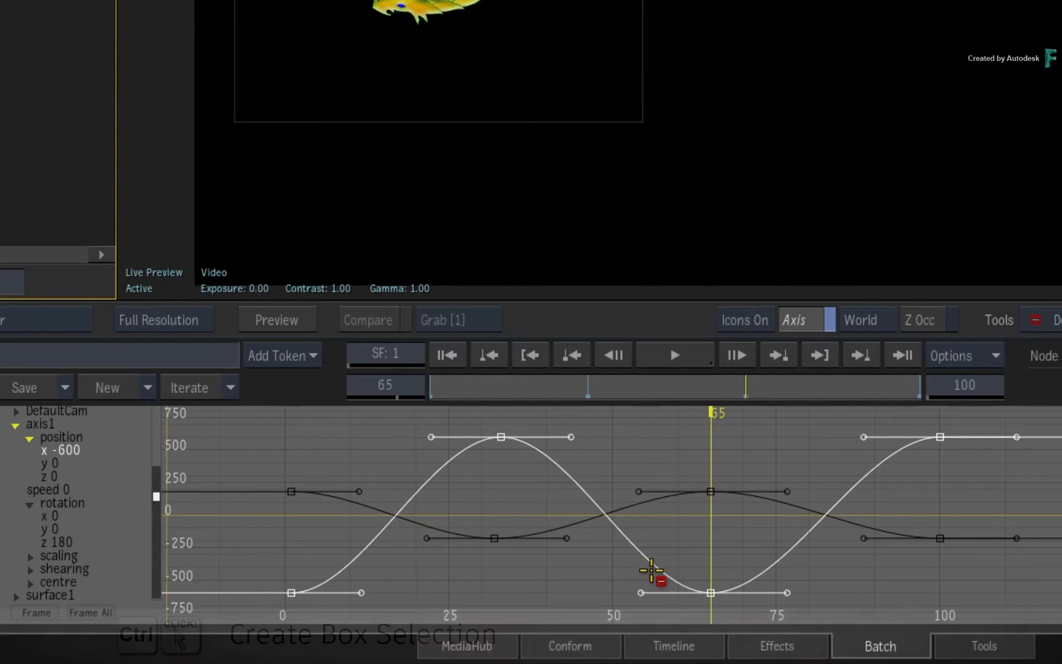
{"action": "mouse_move", "coordinate": [685, 538]}
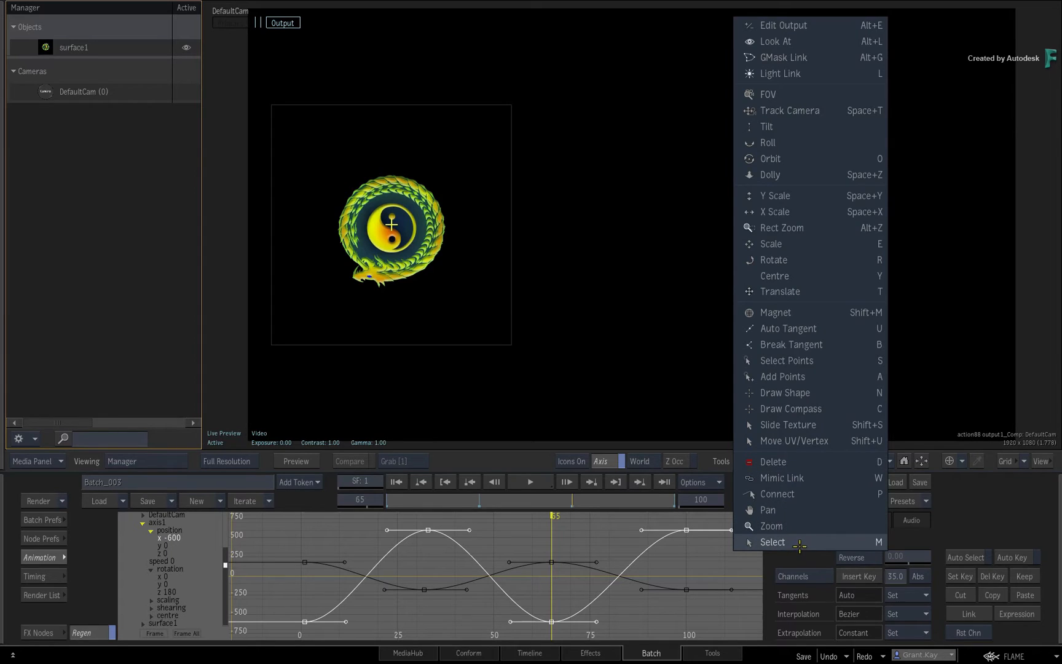
- With Select active, raise the low keyframe to about frame 67, near -134.5
{"action": "left_click", "coordinate": [772, 542]}
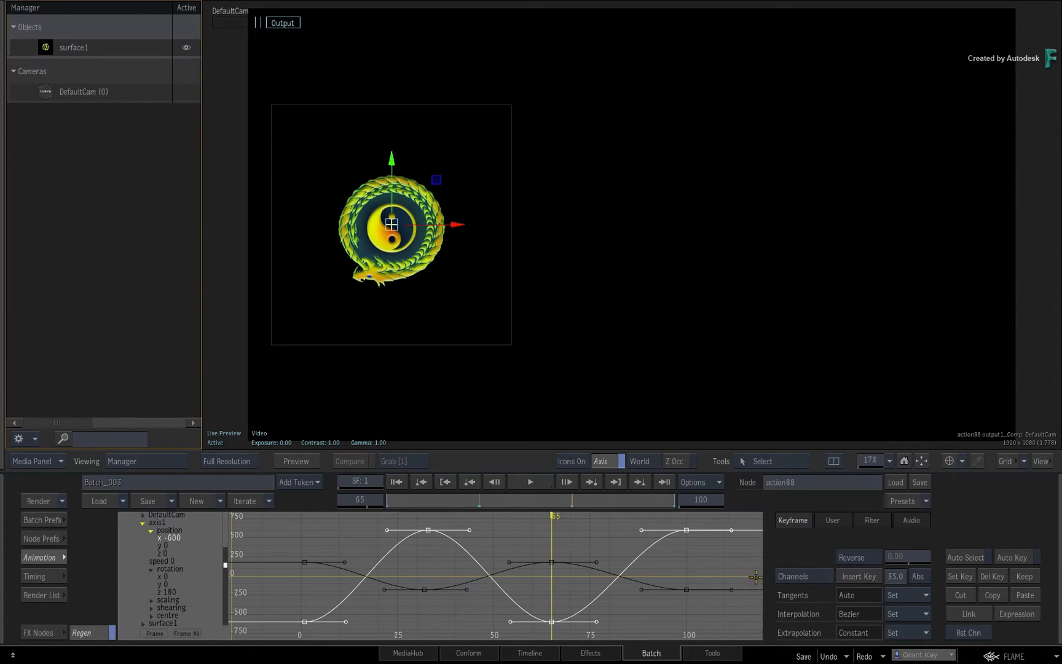
{"action": "mouse_move", "coordinate": [568, 587]}
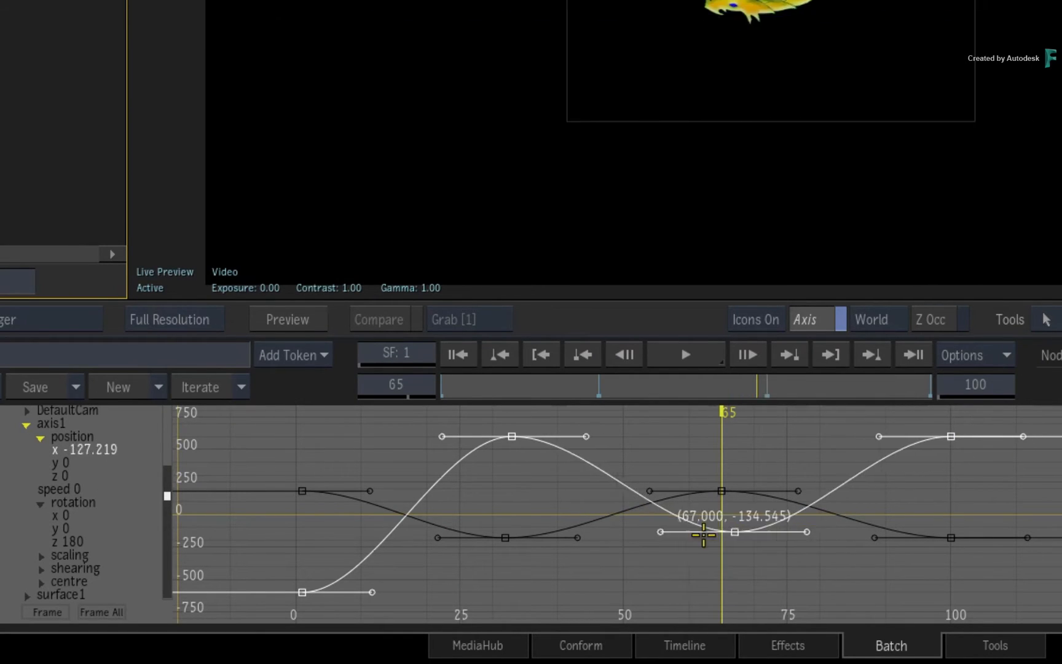
{"action": "left_click_drag", "start_coordinate": [702, 532], "coordinate": [759, 578]}
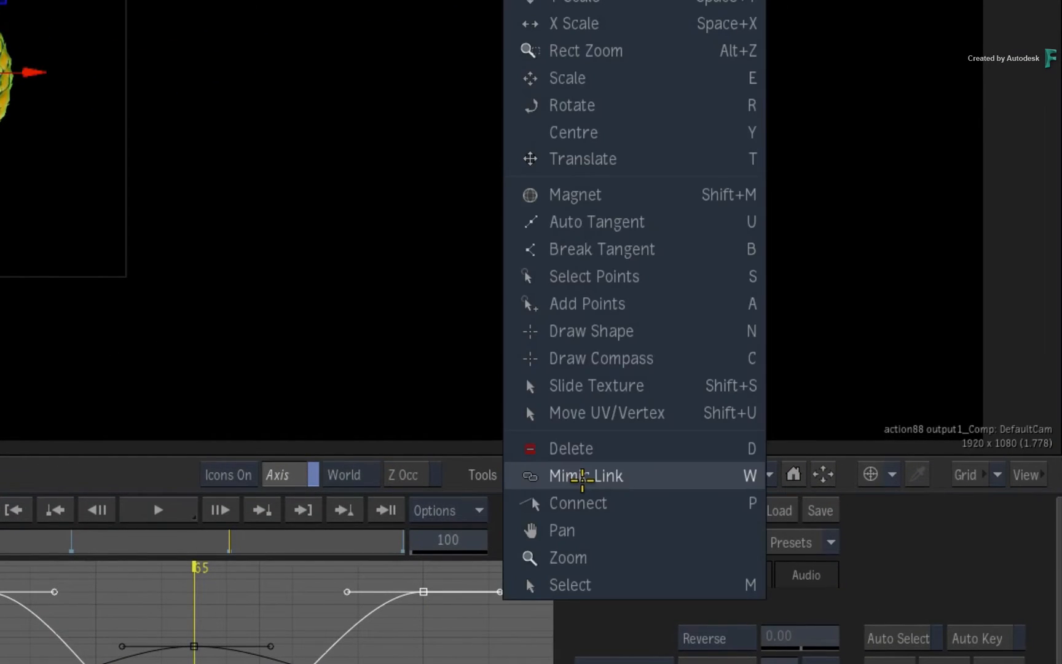
- With Select Points, select the low keyframe plus another keyframe and open interpolation choices
{"action": "key", "text": "s"}
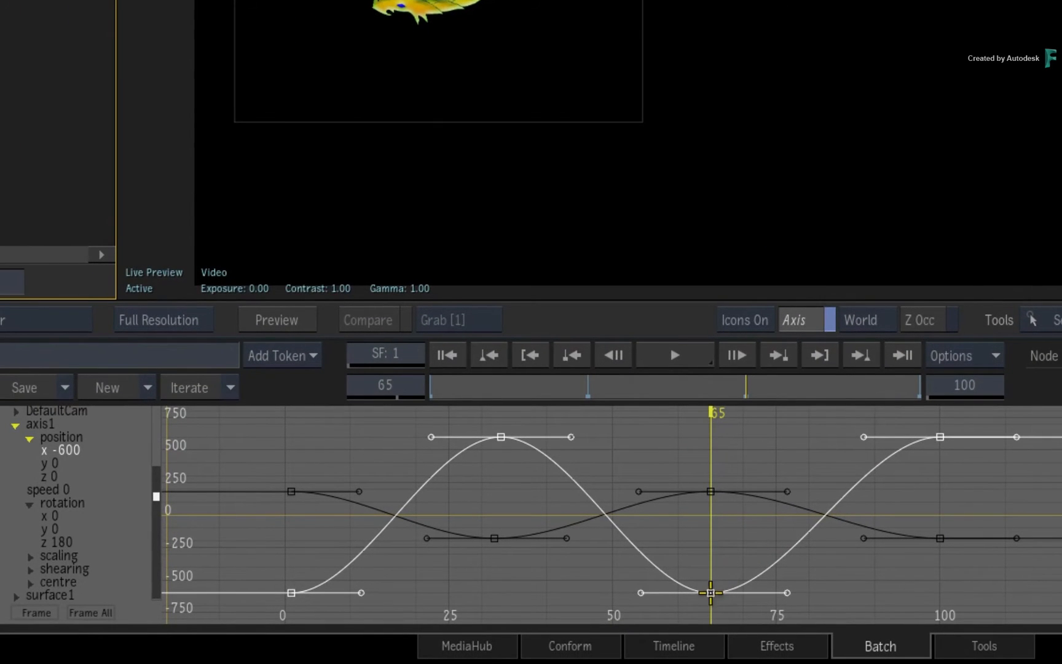
{"action": "left_click", "coordinate": [44, 450]}
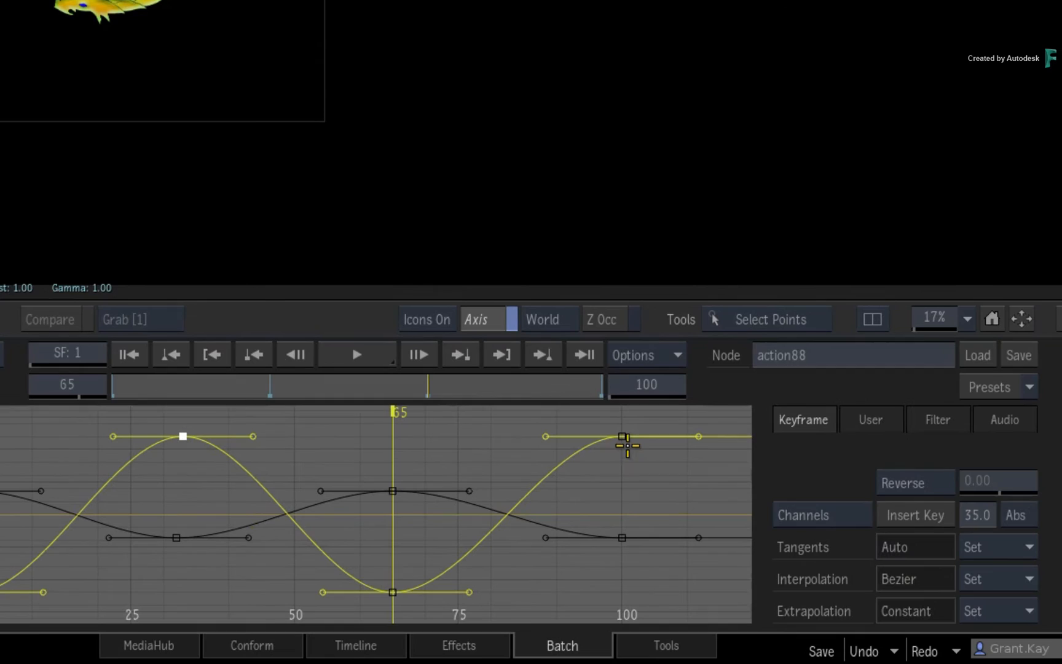
{"action": "left_click", "coordinate": [996, 578]}
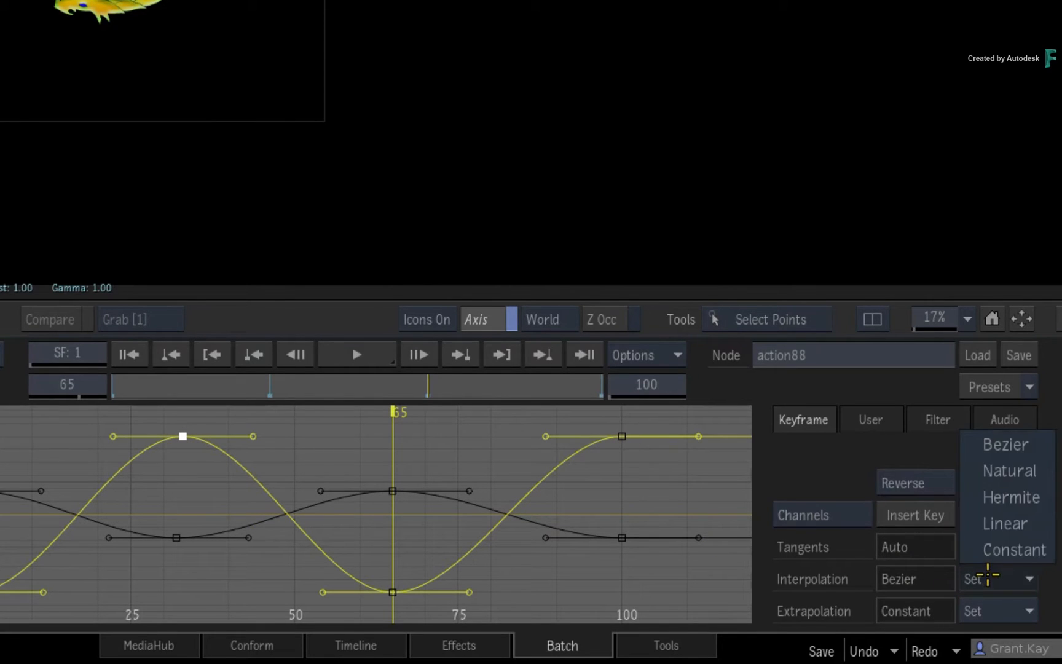
{"action": "left_click", "coordinate": [1007, 523]}
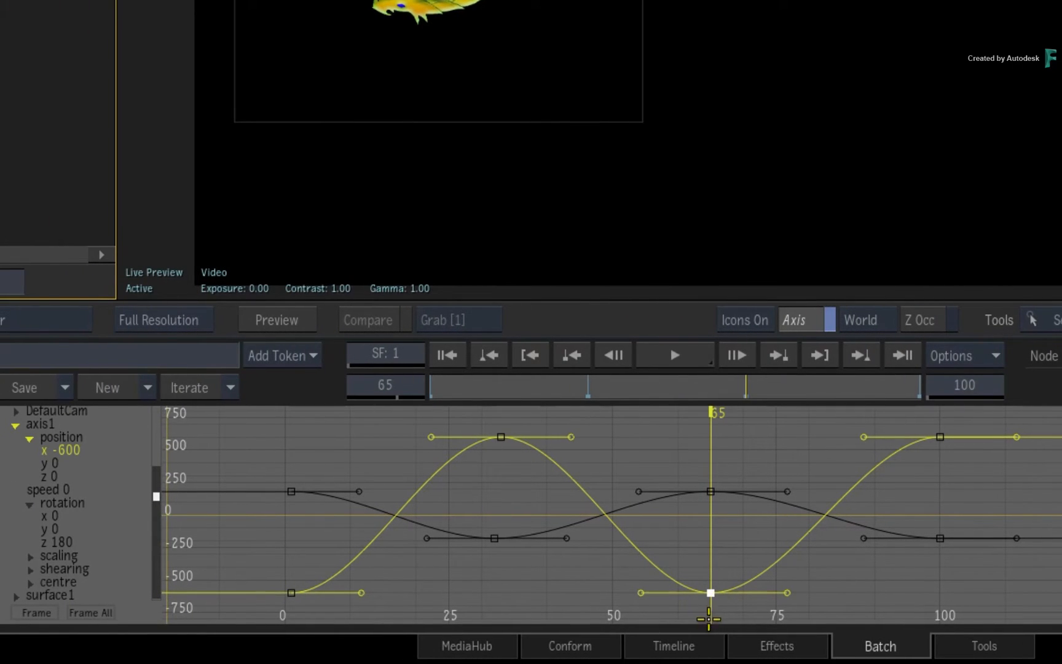
{"action": "mouse_move", "coordinate": [876, 580]}
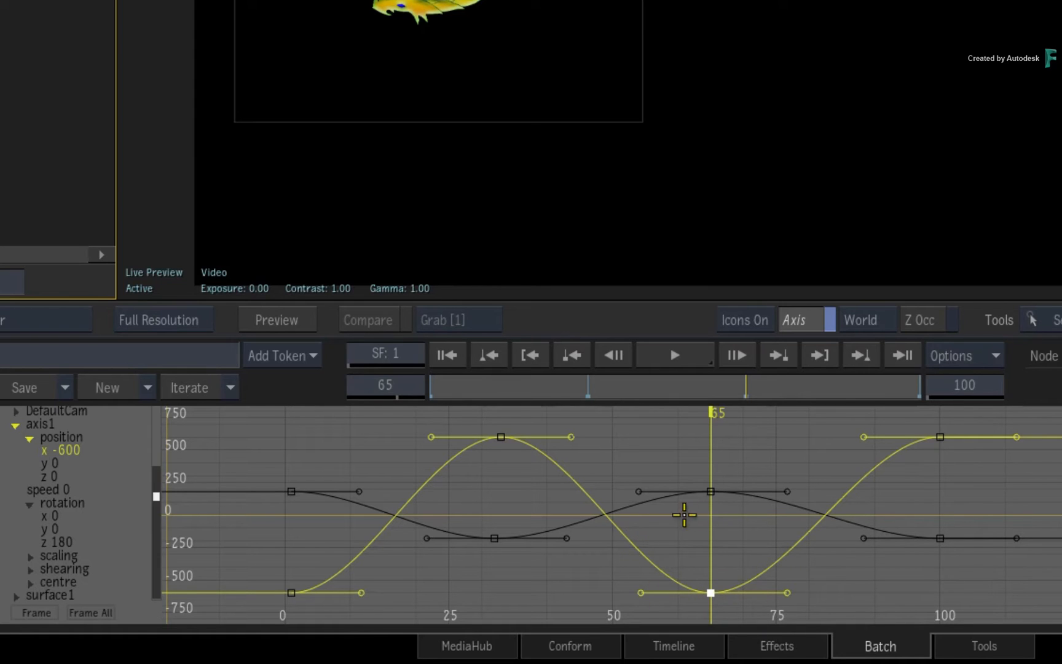
{"action": "mouse_move", "coordinate": [609, 568]}
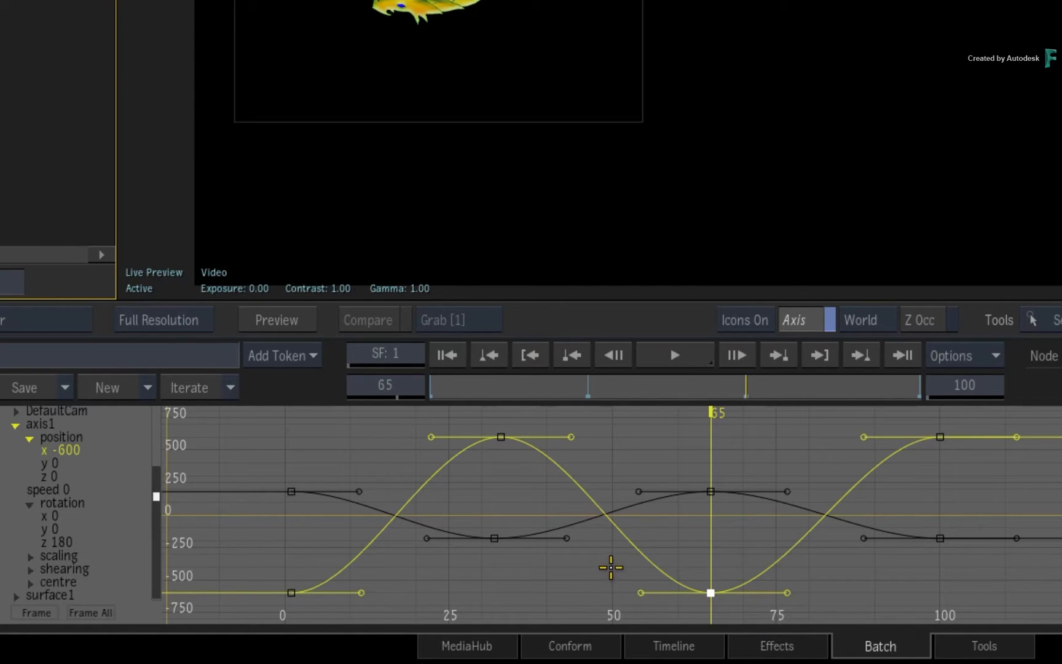
{"action": "mouse_move", "coordinate": [526, 454]}
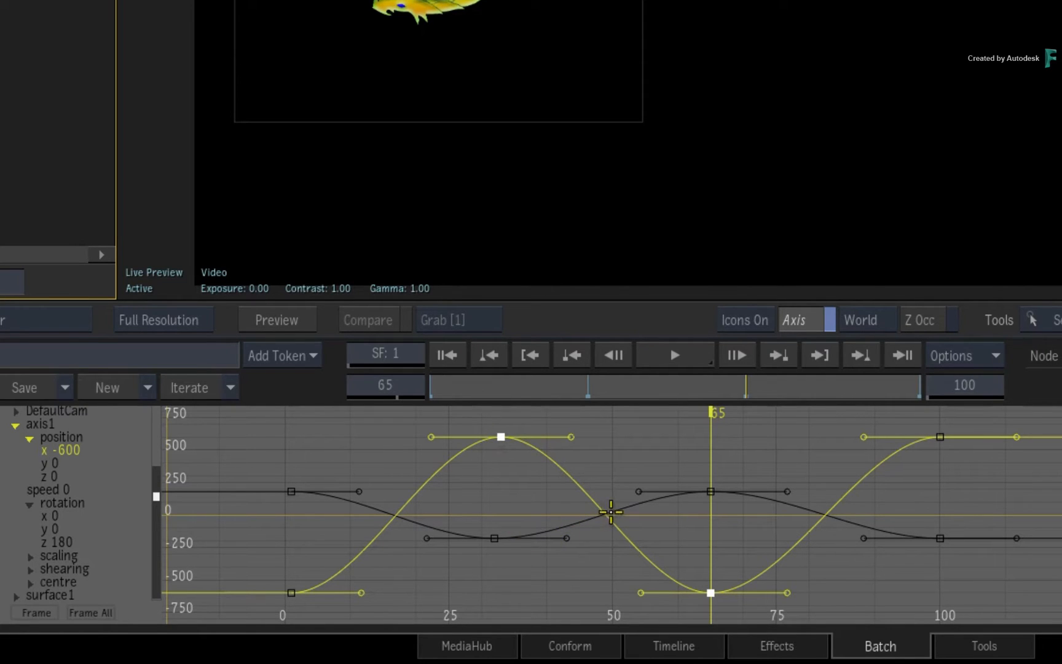
{"action": "mouse_move", "coordinate": [617, 477]}
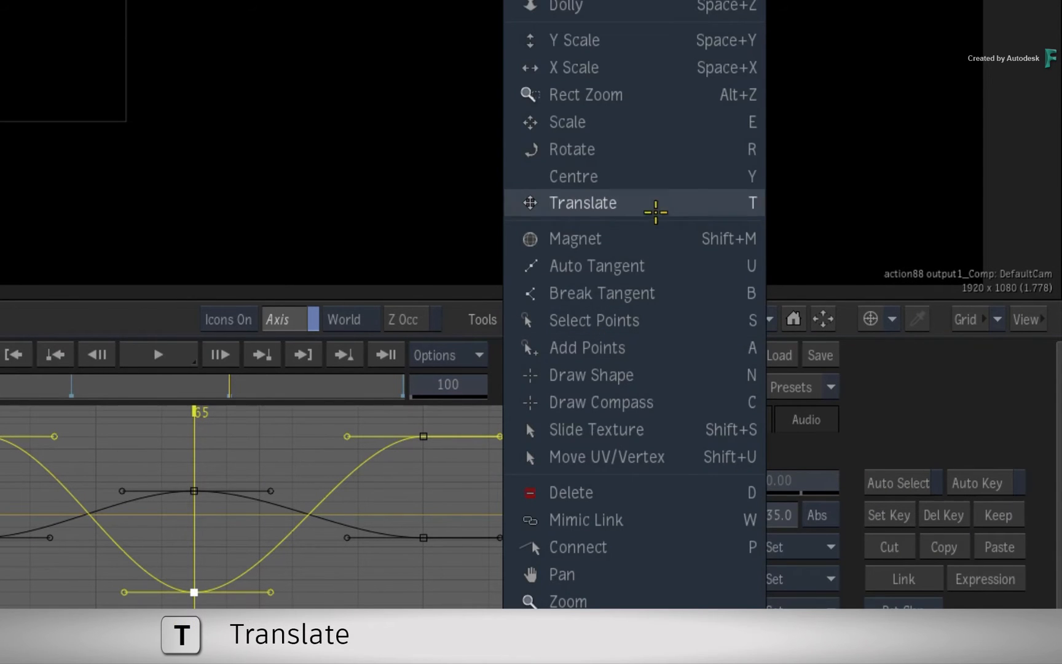
- Choose the Translate tool, then return to the plain Select tool
{"action": "left_click", "coordinate": [582, 203]}
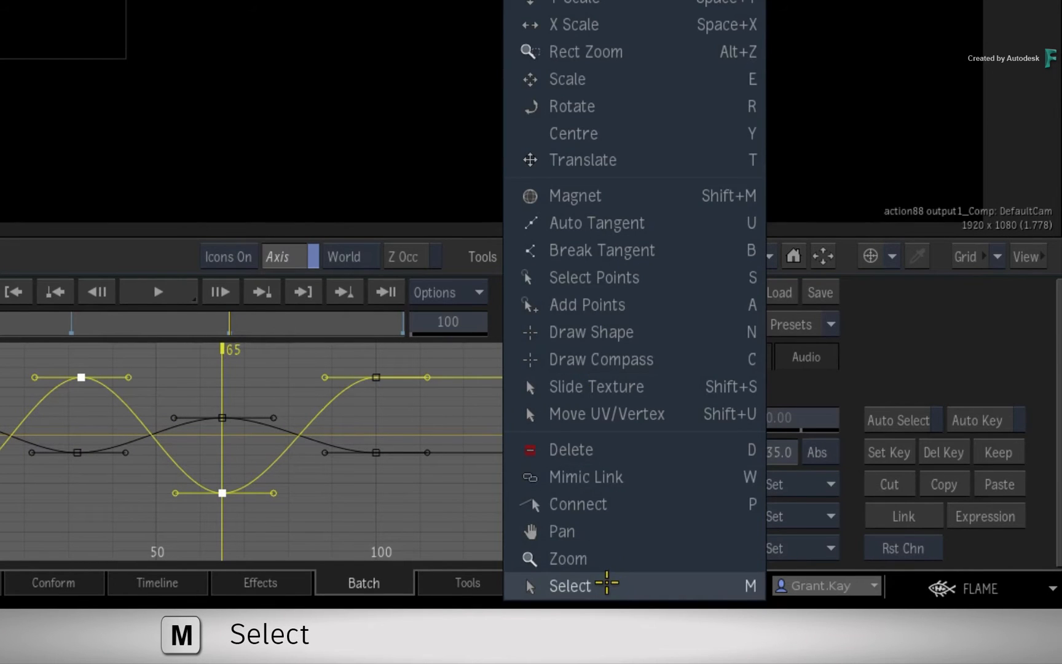
{"action": "left_click", "coordinate": [569, 585]}
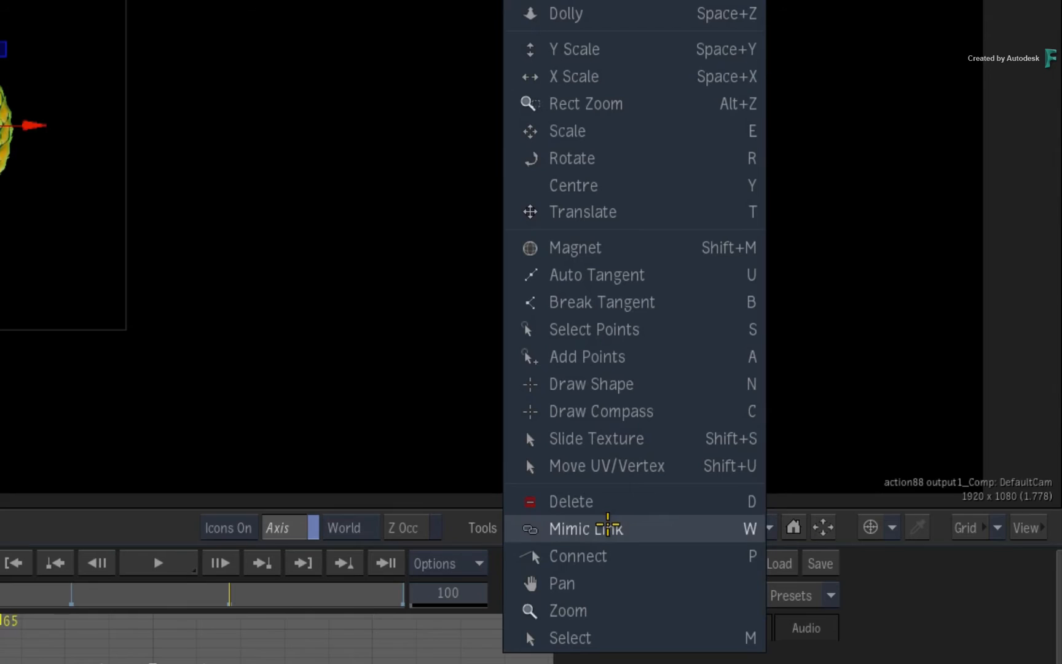
{"action": "mouse_move", "coordinate": [671, 76]}
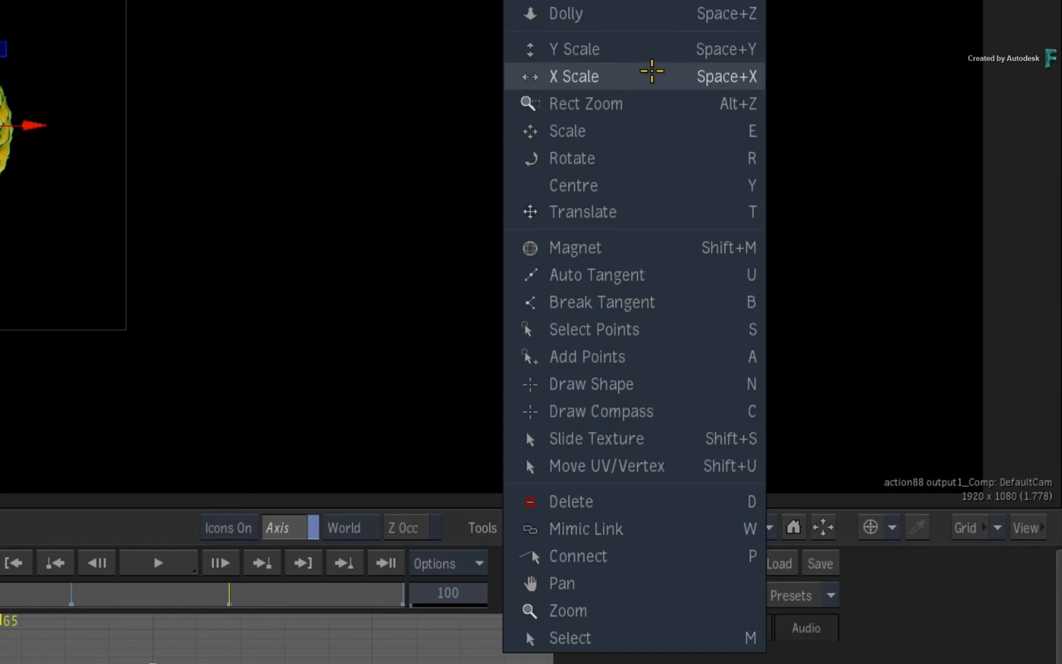
{"action": "mouse_move", "coordinate": [650, 72]}
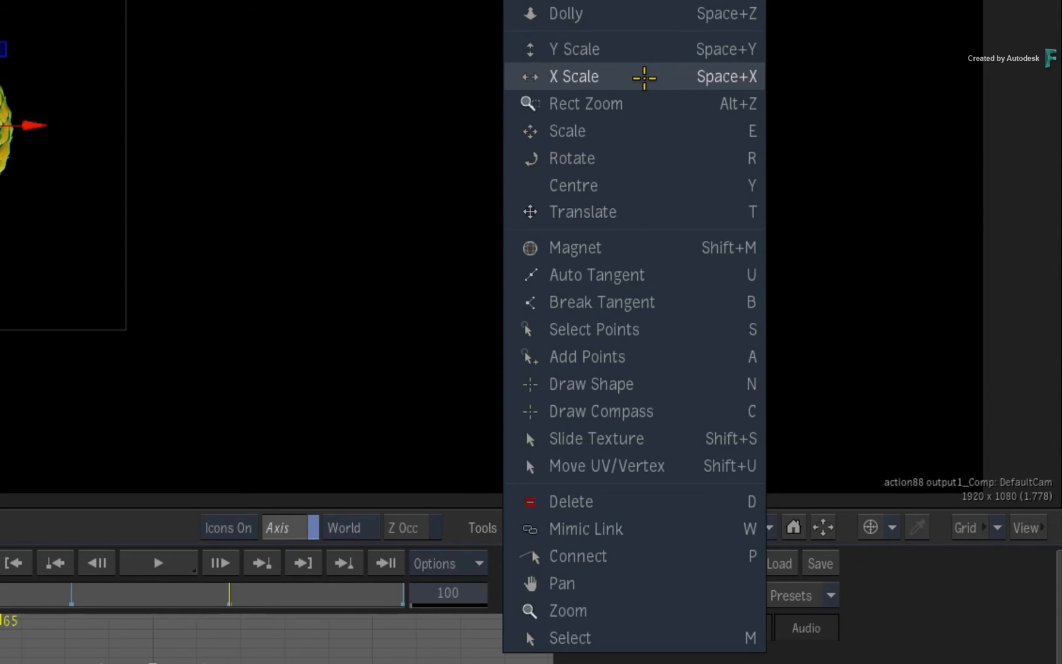
- Choose X Scale from the Tools list for the x-position curve
{"action": "left_click", "coordinate": [572, 76]}
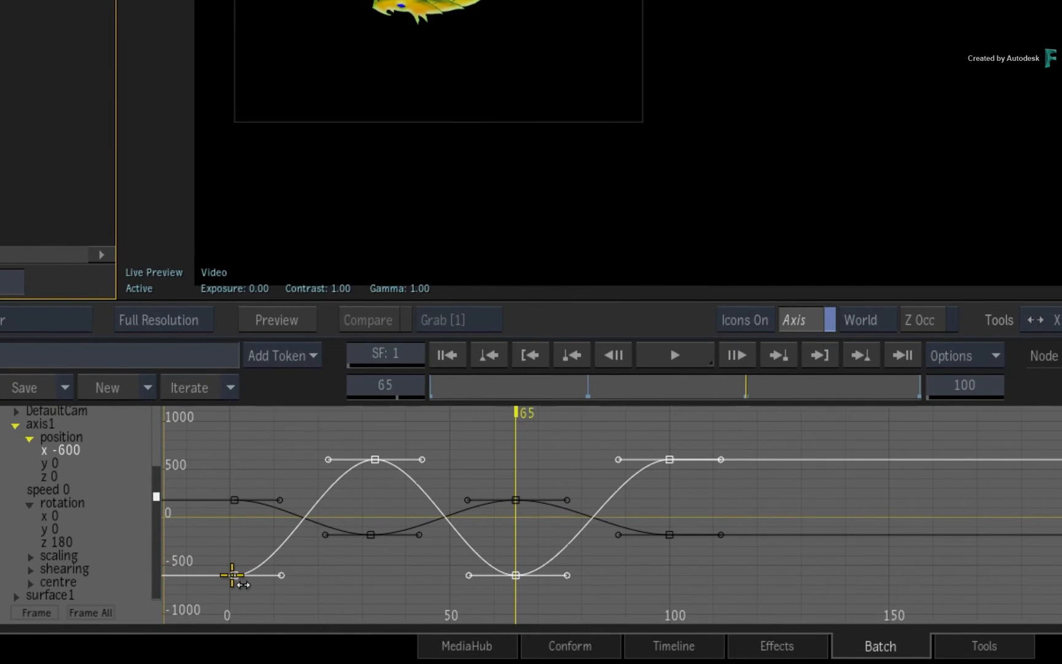
{"action": "left_click_drag", "start_coordinate": [233, 575], "coordinate": [284, 565]}
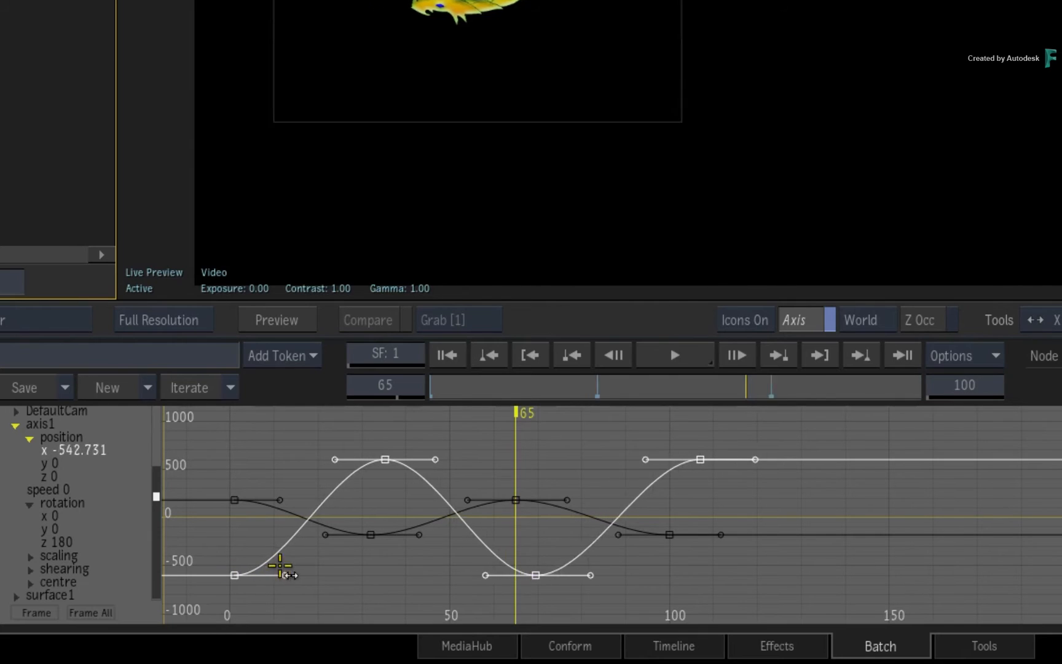
{"action": "left_click_drag", "start_coordinate": [283, 574], "coordinate": [432, 526]}
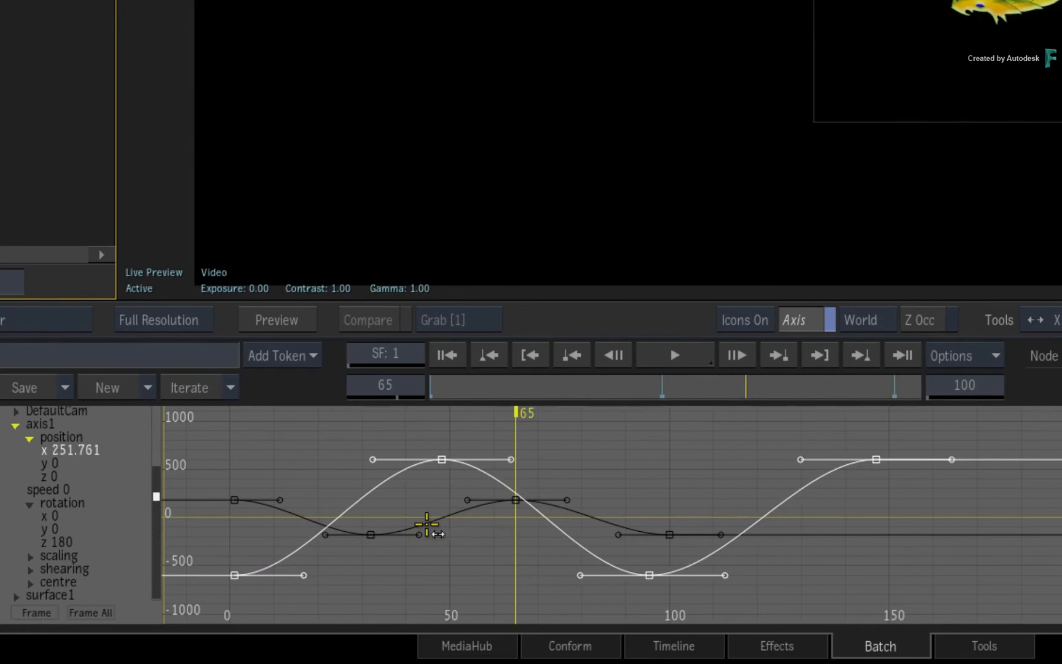
{"action": "left_click_drag", "start_coordinate": [428, 523], "coordinate": [413, 511]}
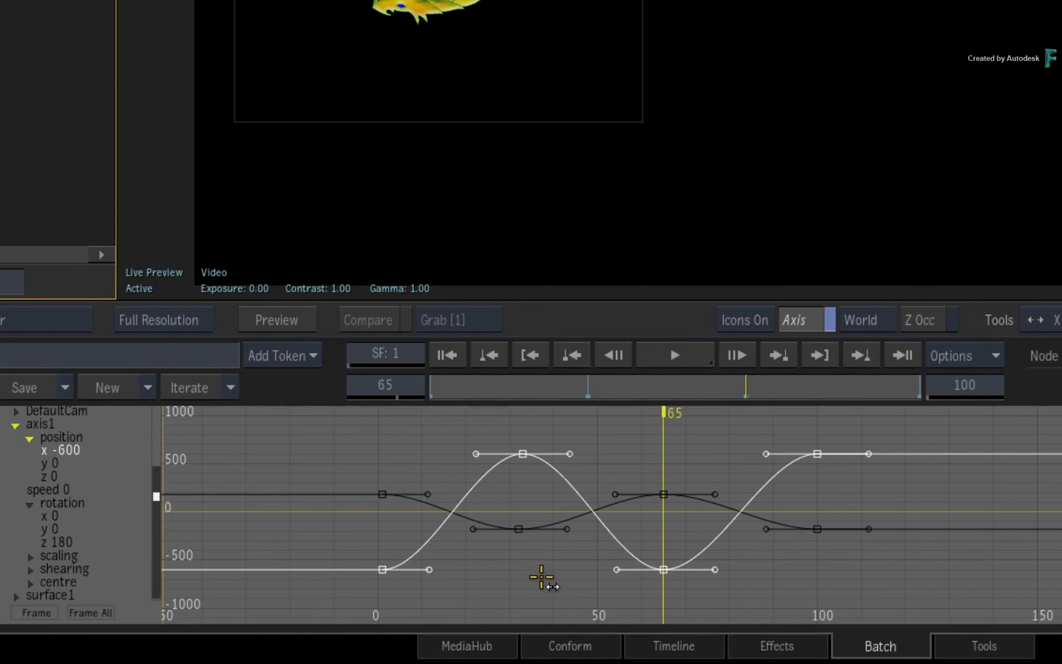
{"action": "left_click_drag", "start_coordinate": [543, 579], "coordinate": [704, 444]}
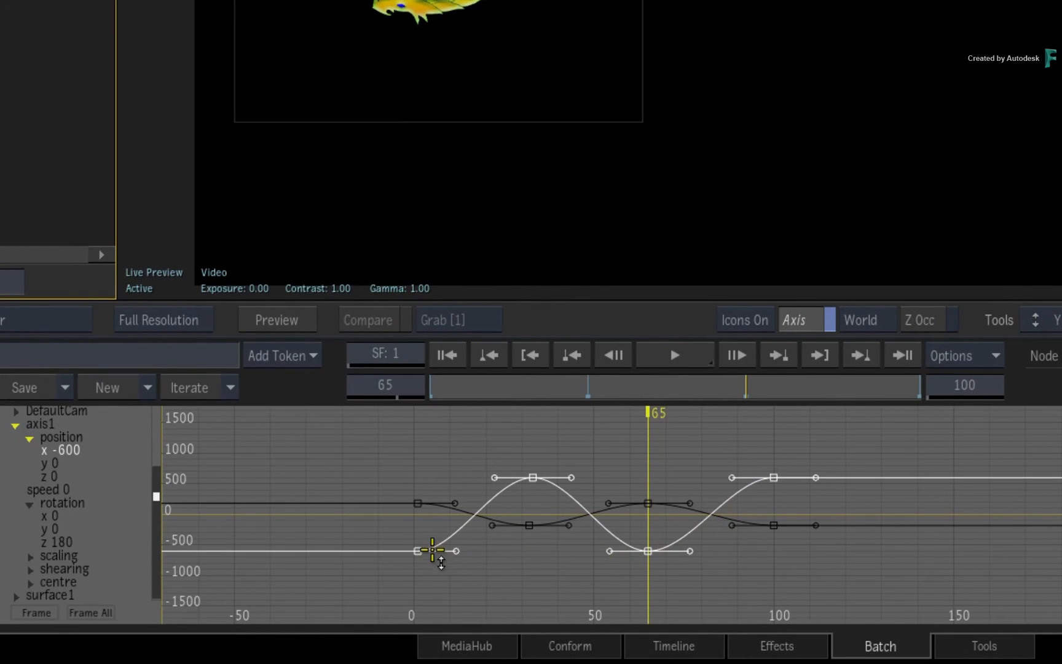
{"action": "left_click_drag", "start_coordinate": [433, 549], "coordinate": [413, 545]}
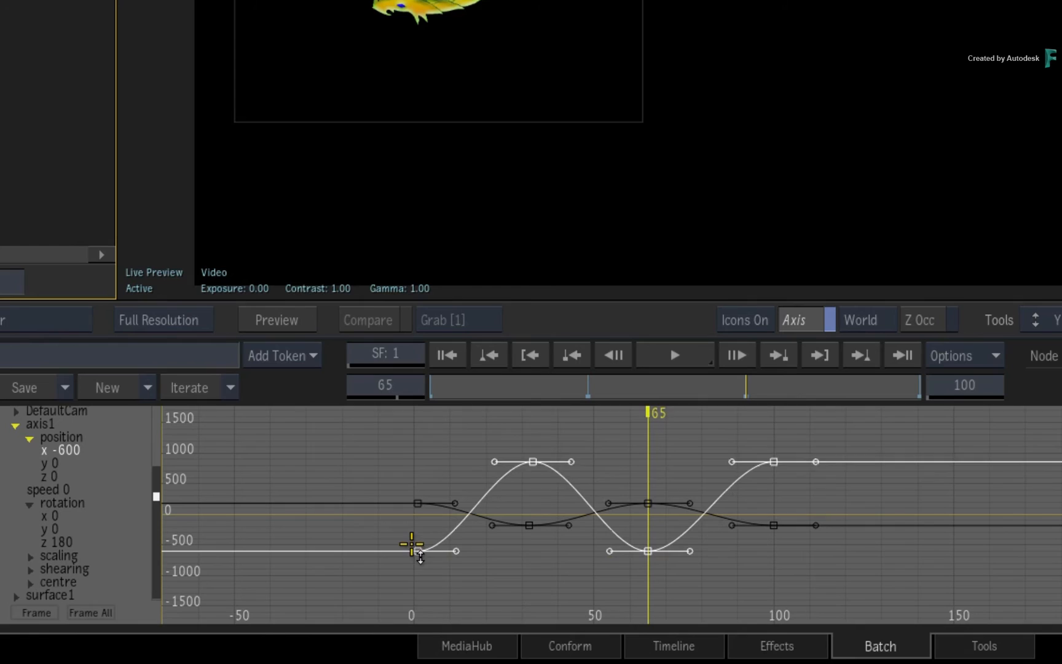
{"action": "left_click_drag", "start_coordinate": [416, 549], "coordinate": [413, 538]}
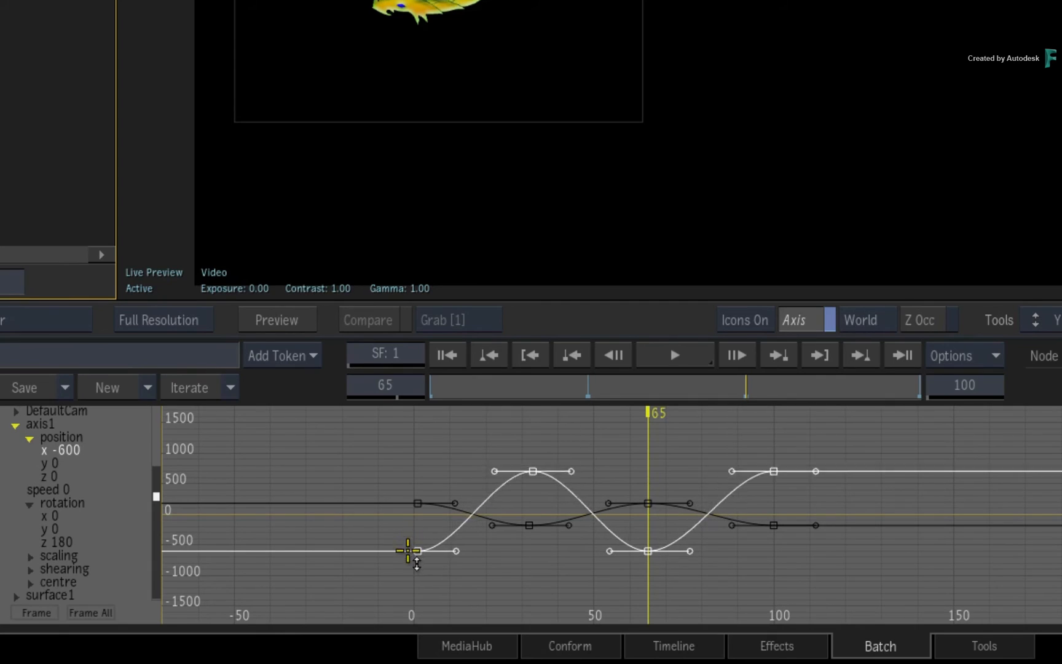
{"action": "left_click_drag", "start_coordinate": [407, 550], "coordinate": [644, 547]}
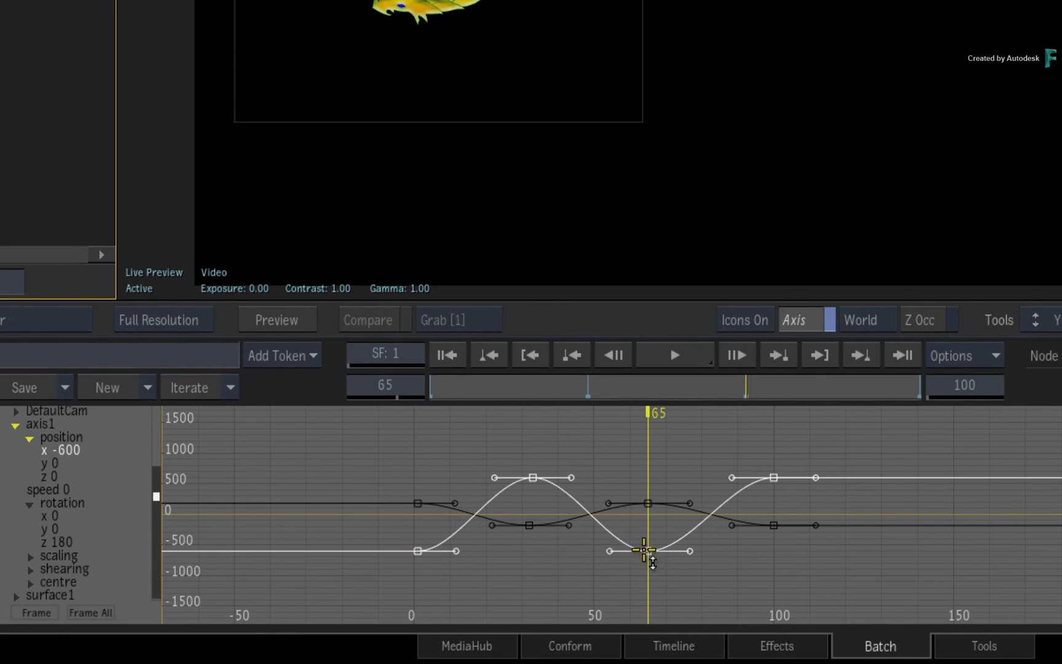